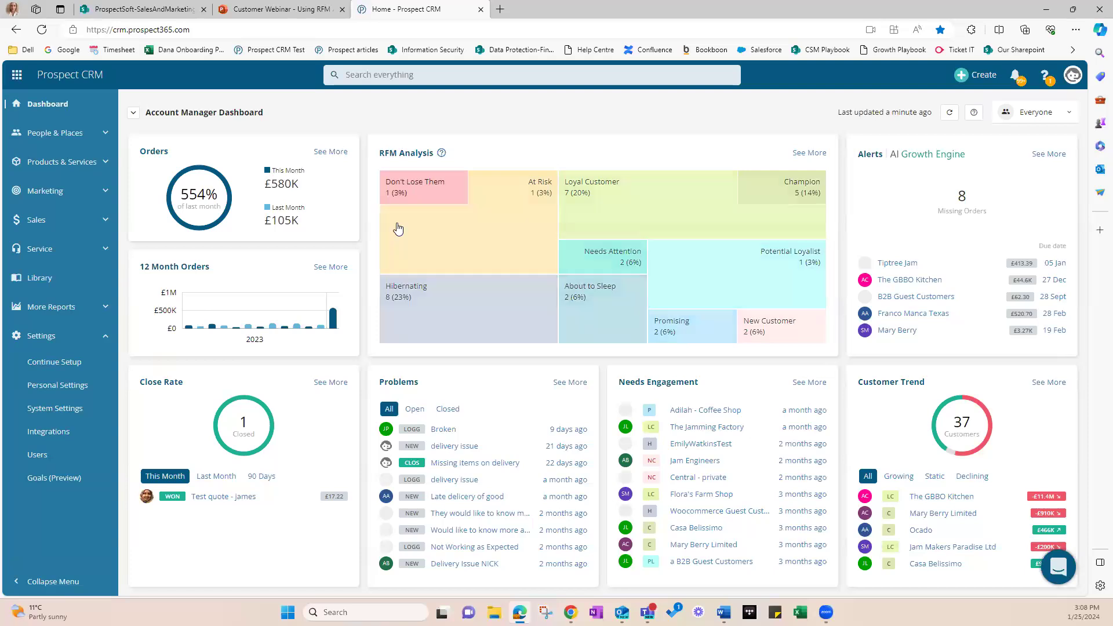
mouse_move(639, 295)
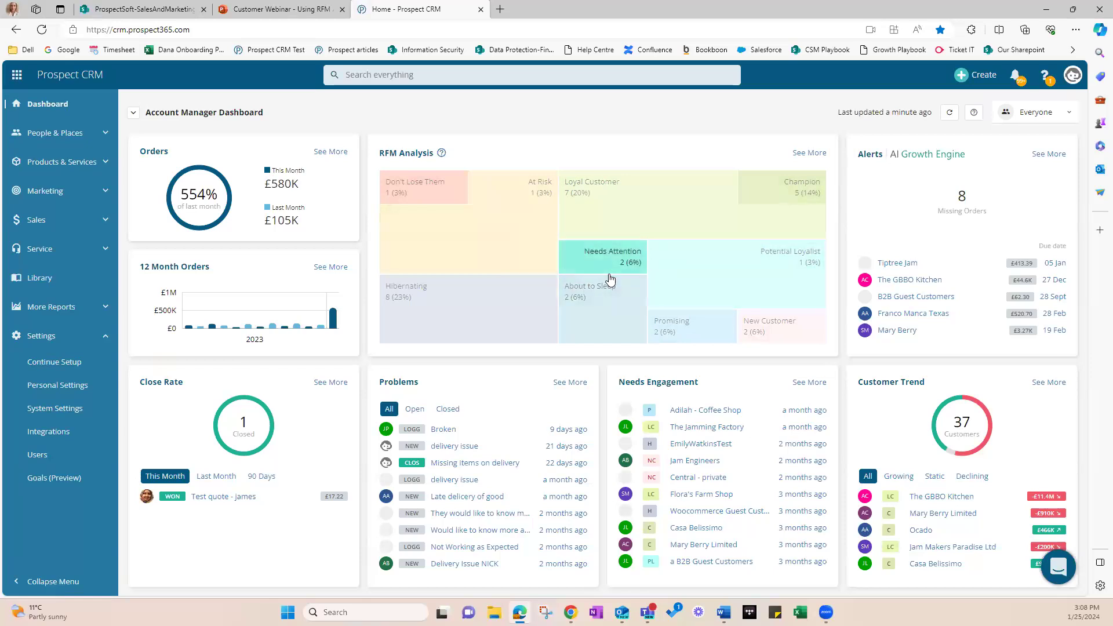
mouse_move(484, 311)
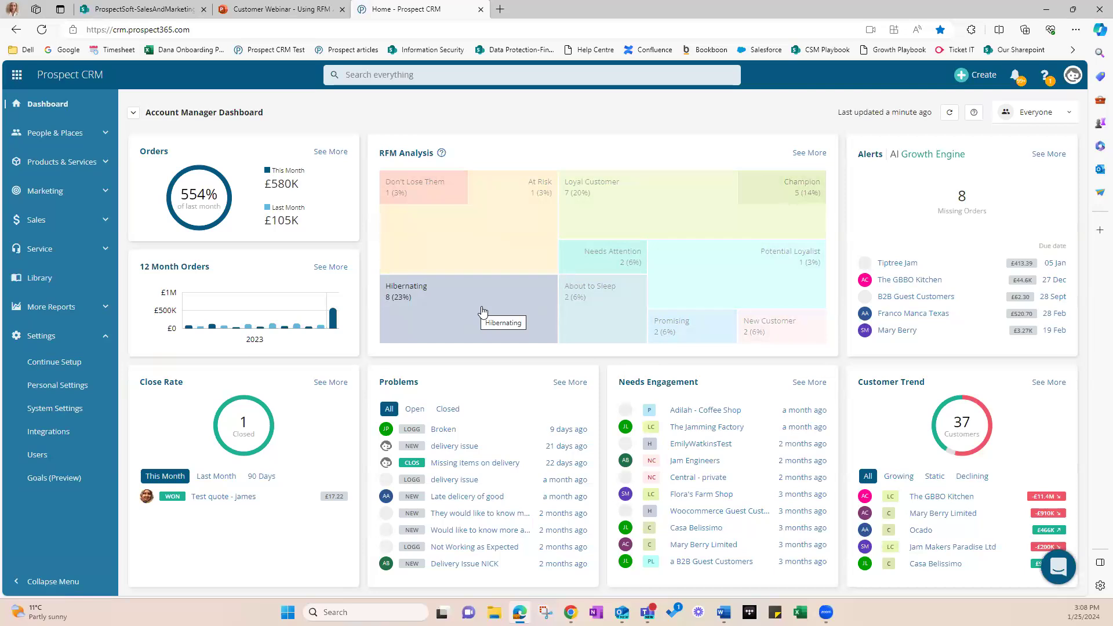
mouse_move(487, 311)
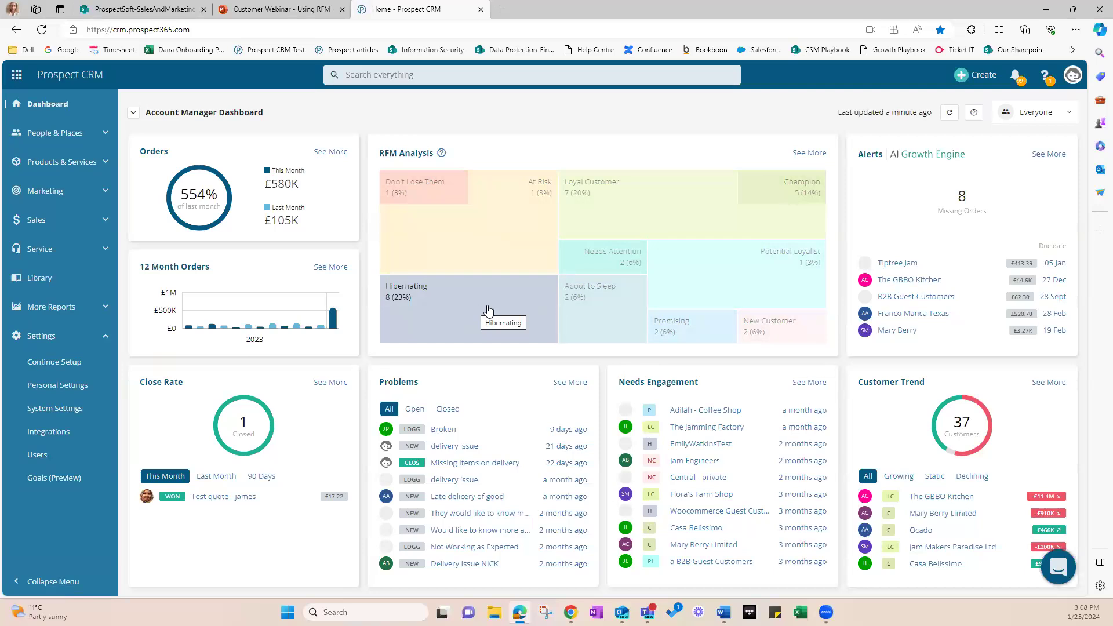
mouse_move(725, 228)
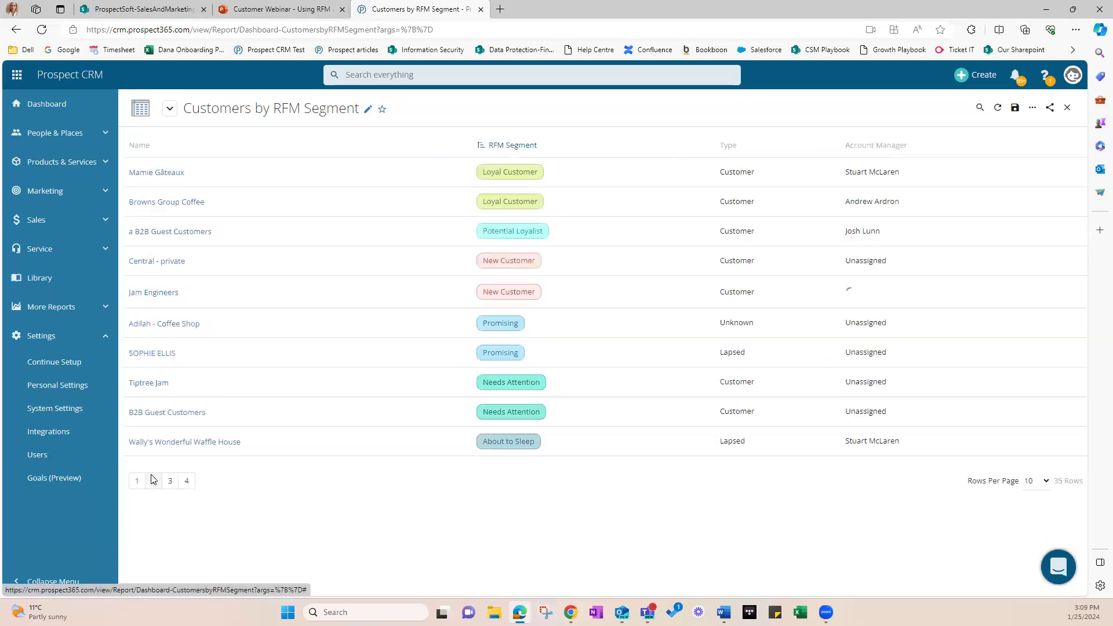
Step: Open the SOPHIE ELLIS company record from the Customers by RFM Segment report
click(152, 354)
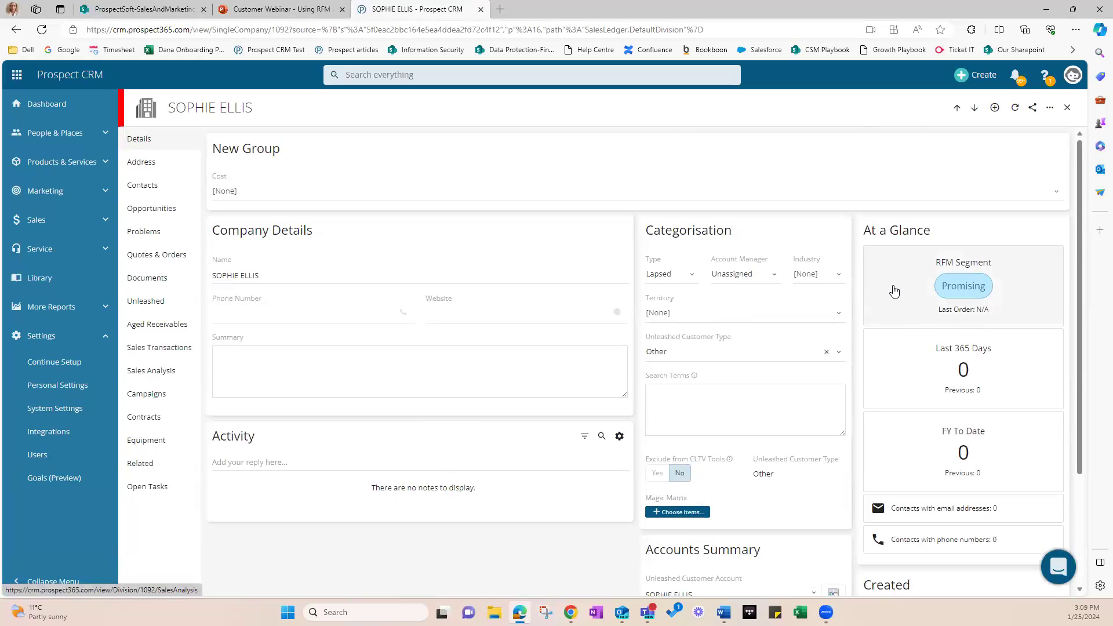
click(150, 370)
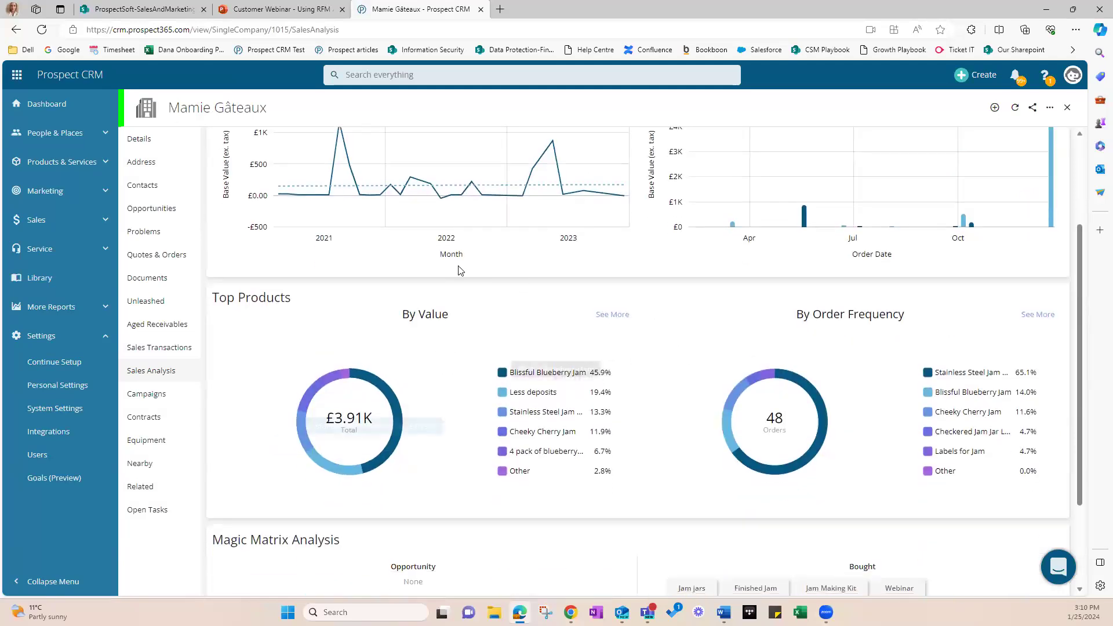
Step: Review Mamie Gâteaux's Sales Analysis charts with monthly sales and top products
scroll(up, 3)
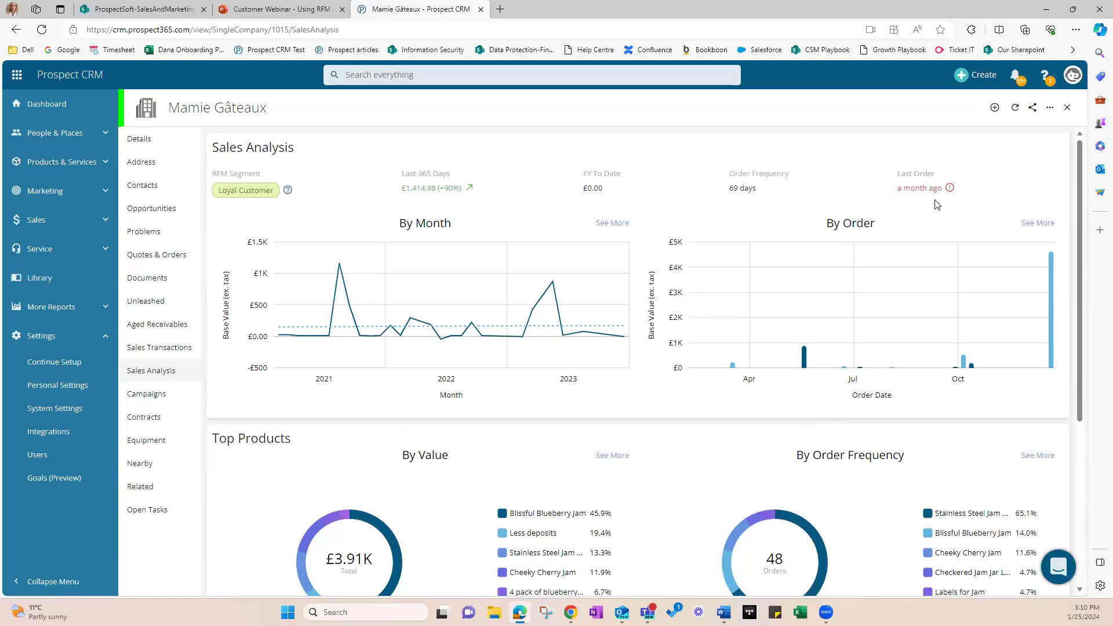
click(245, 190)
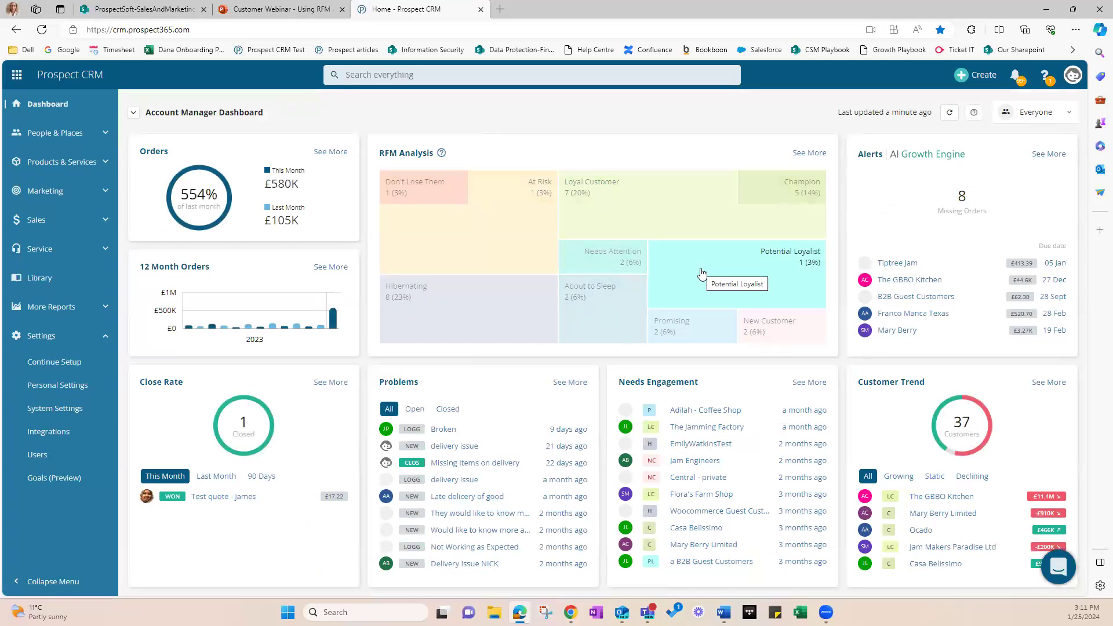
mouse_move(771, 347)
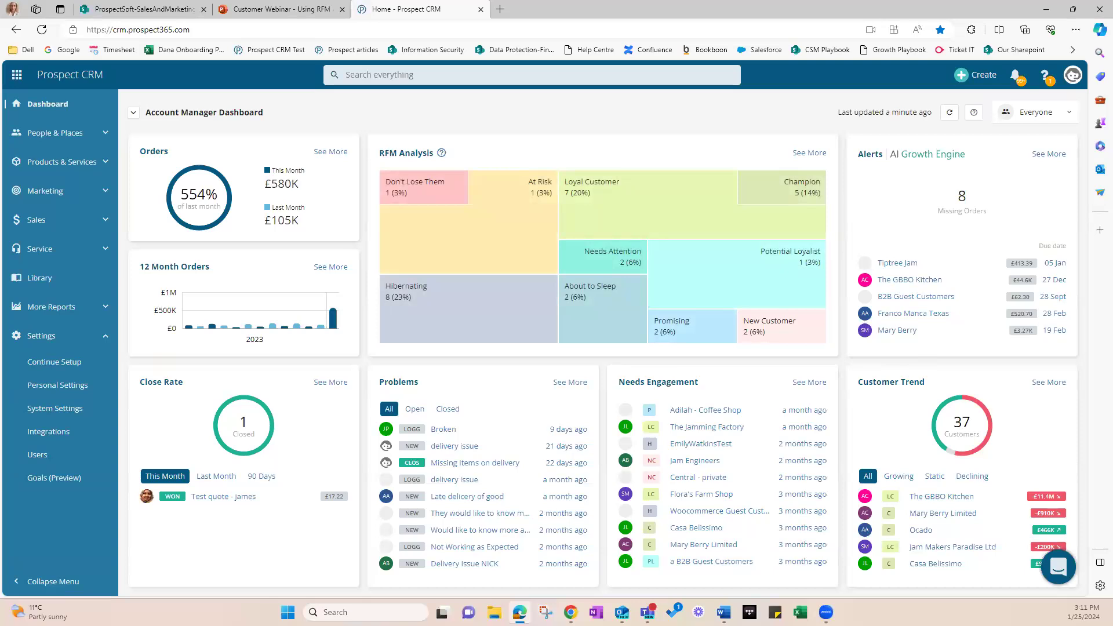
mouse_move(971, 369)
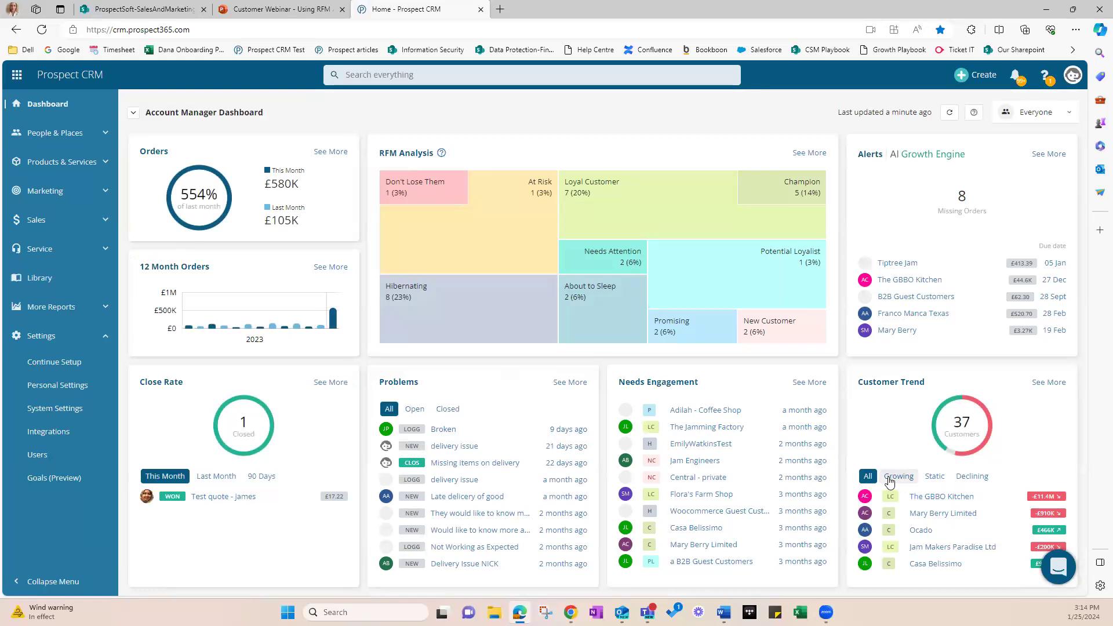
Step: Open Mary Berry's company record, a lapsed Don't Lose Them customer, from the dashboard widget
click(896, 330)
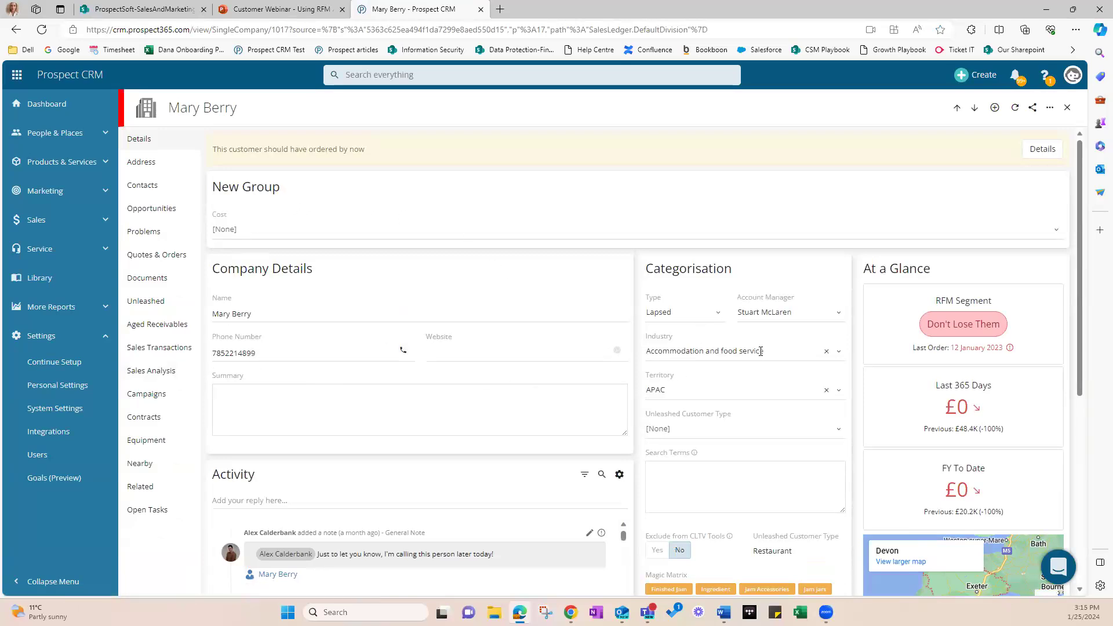
Step: Review Mary Berry's Sales Analysis and Magic Matrix, then return to the Account Manager Dashboard
click(152, 370)
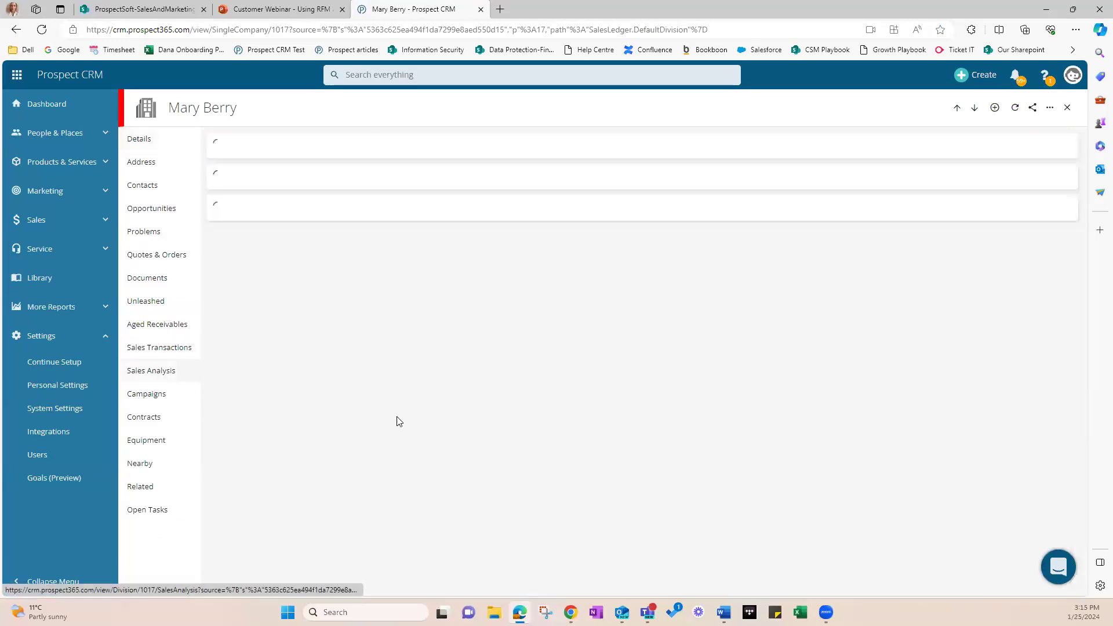
click(151, 370)
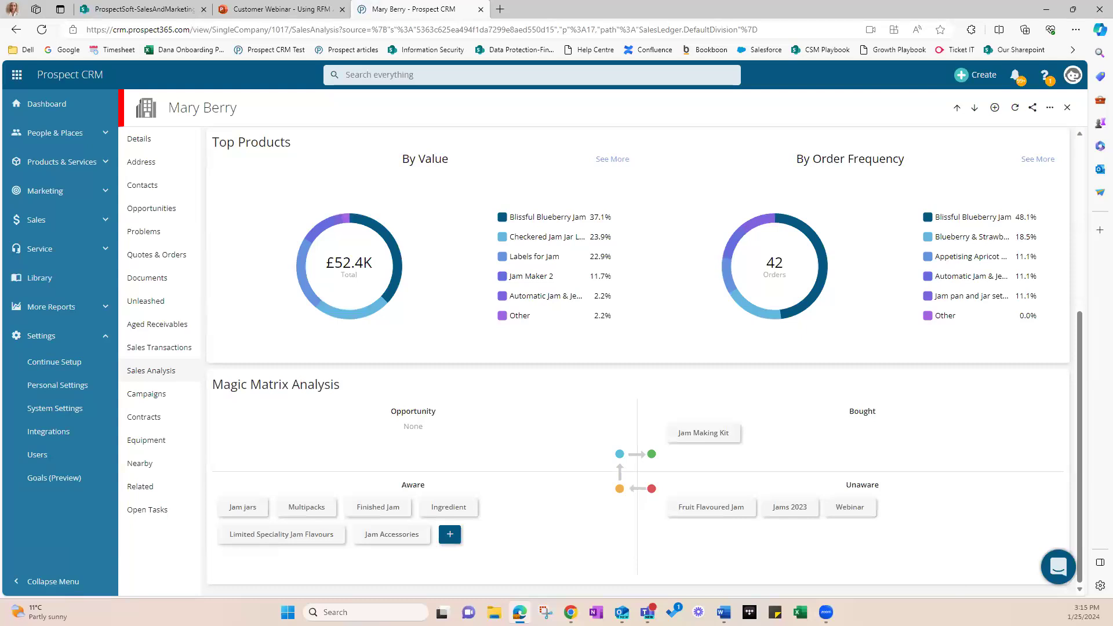
click(46, 104)
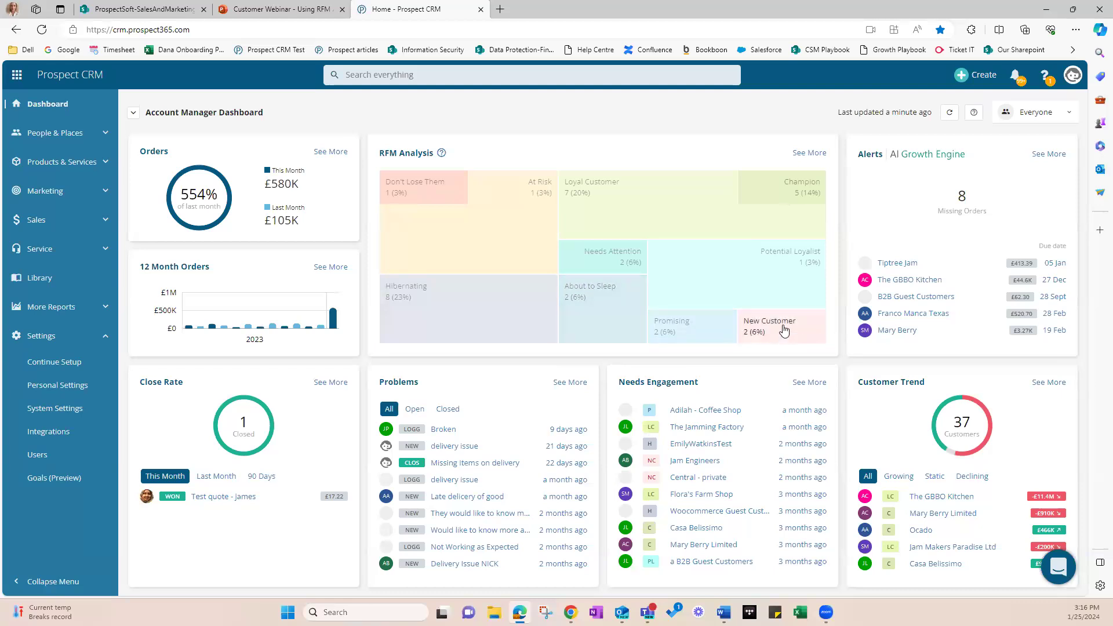
Step: List the New Customer segment's customers, Central - private and Jam Engineers
click(769, 321)
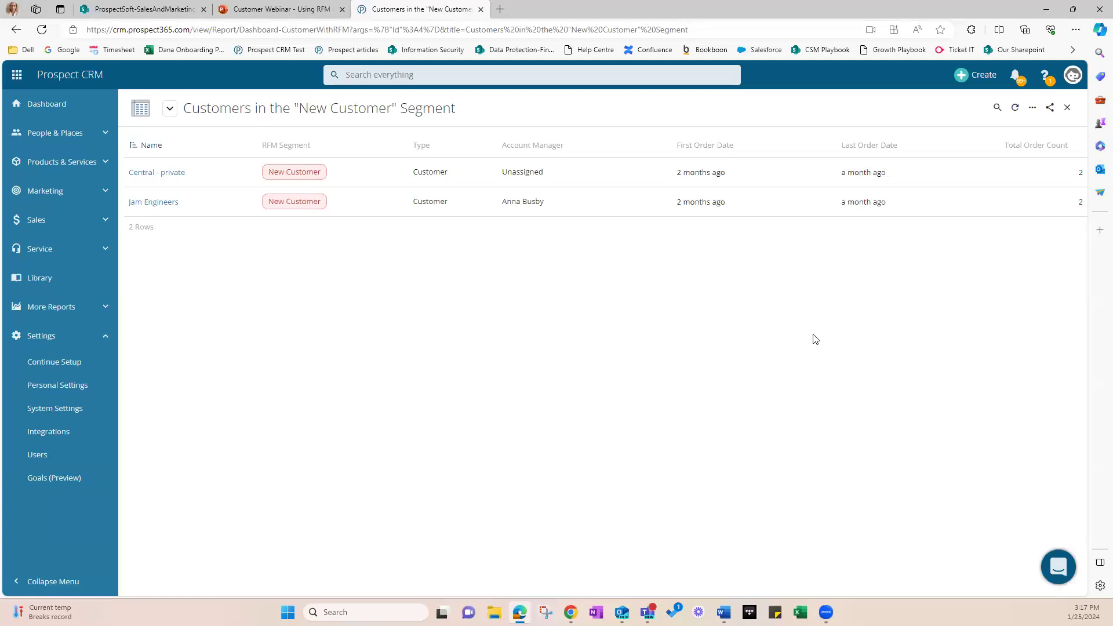
click(280, 9)
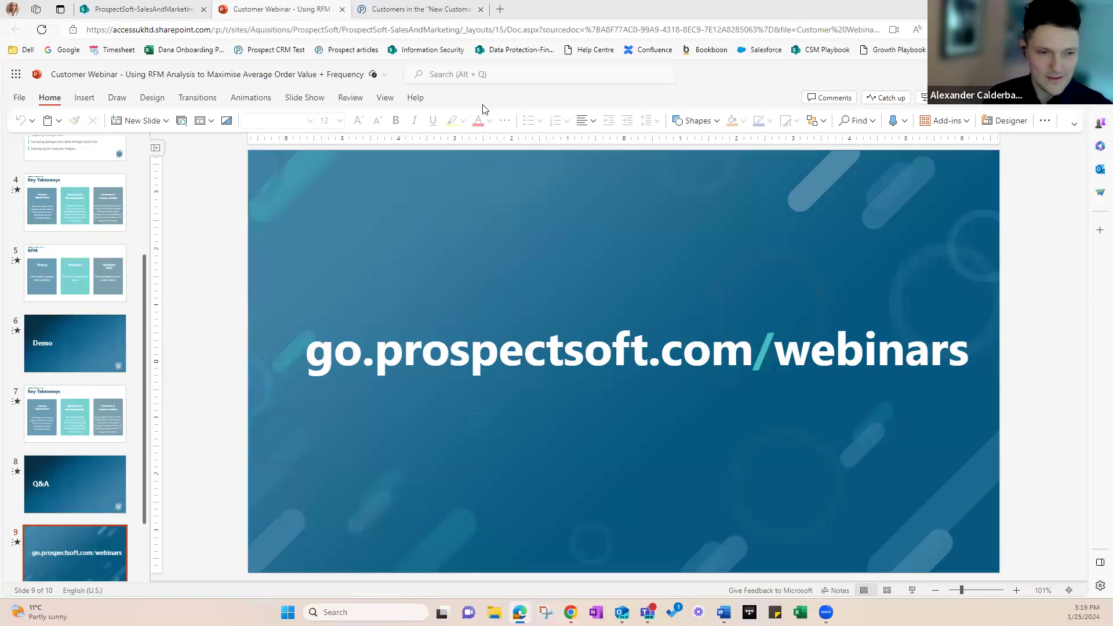
mouse_move(566, 305)
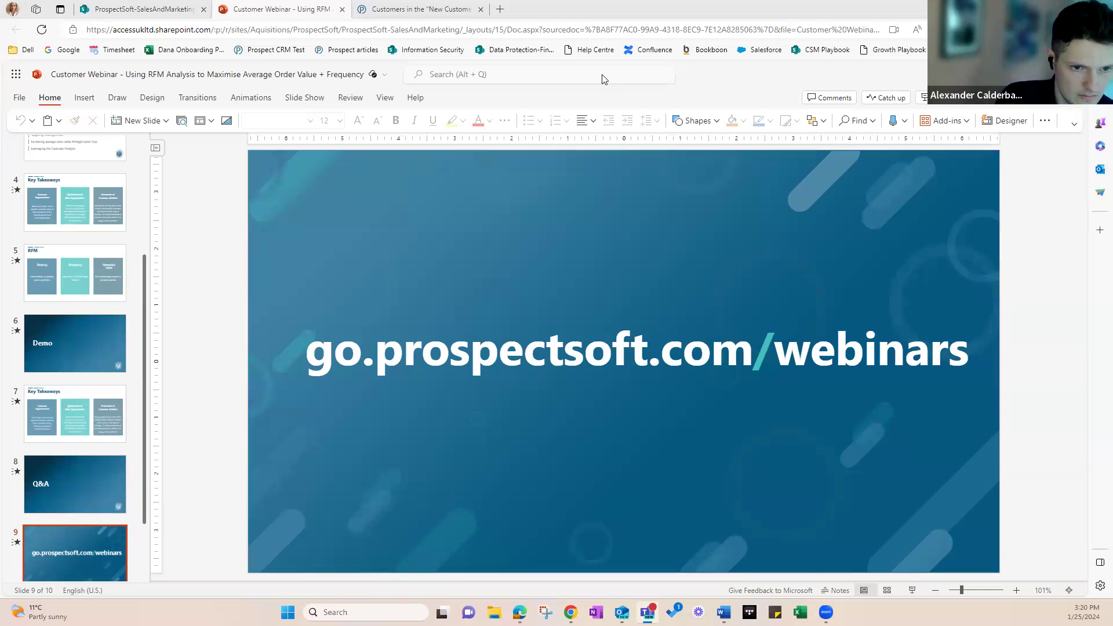
mouse_move(819, 186)
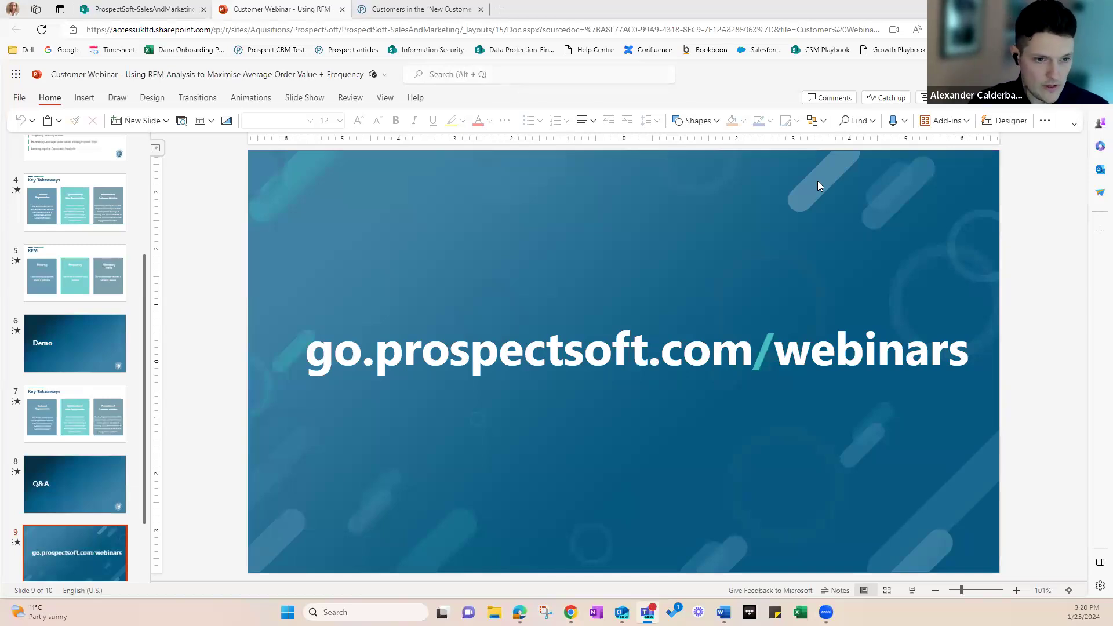
click(419, 9)
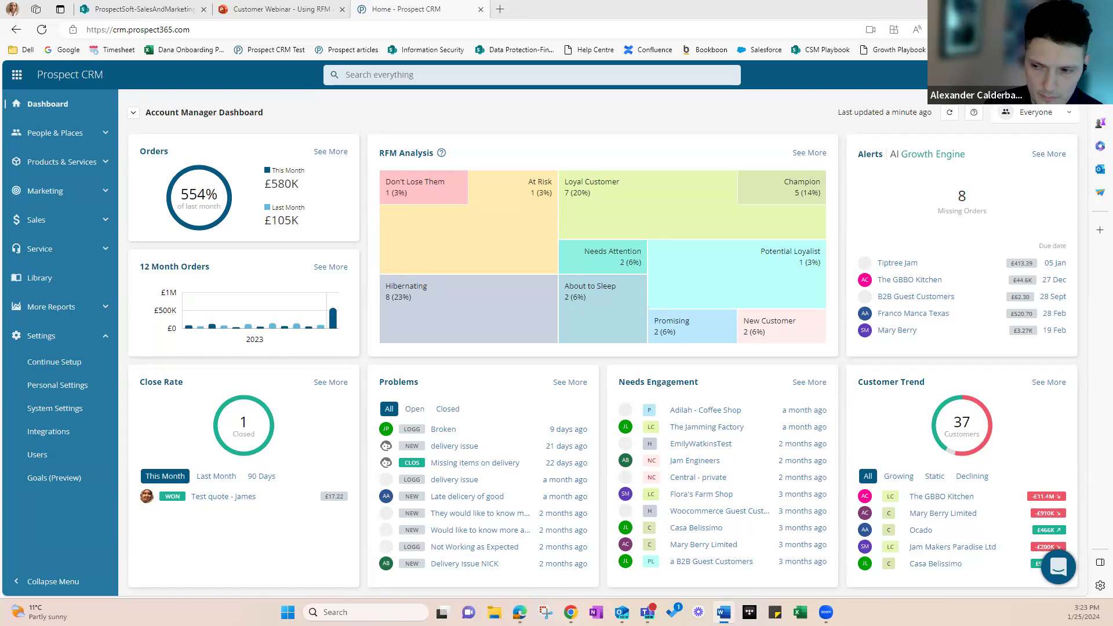
mouse_move(709, 198)
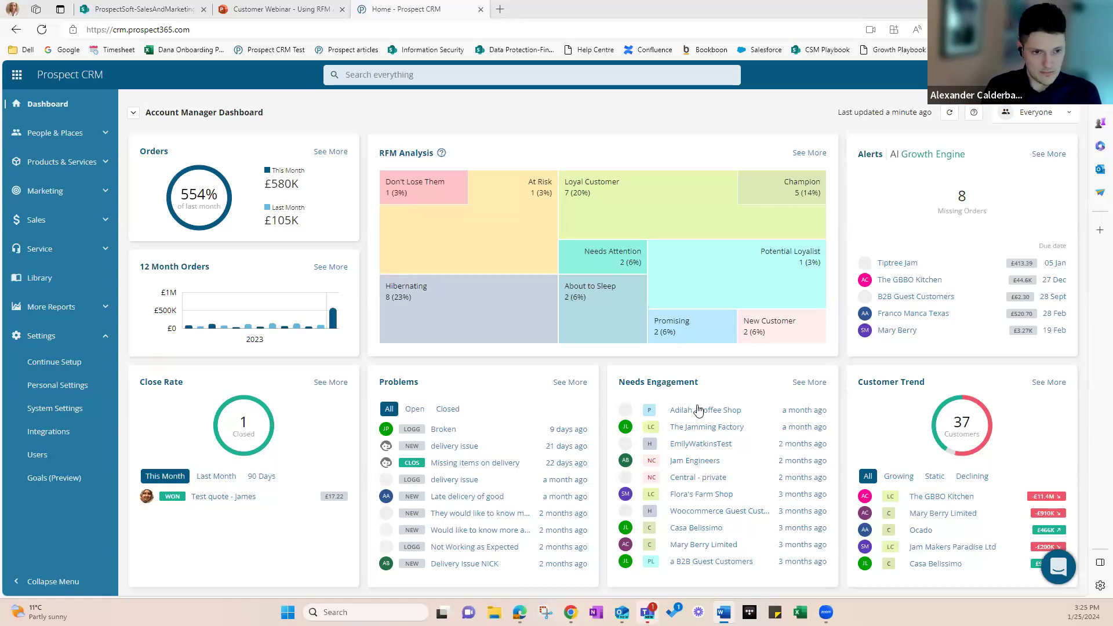
Step: Switch browser tabs to bring up the Prospect help centre results for 'magic matrix'
click(558, 9)
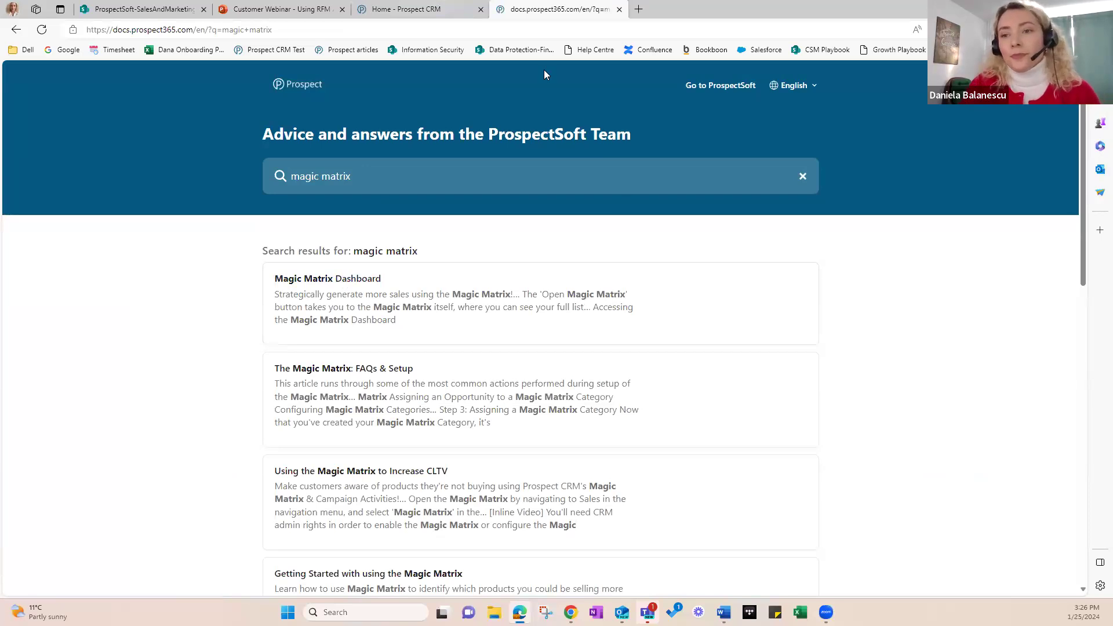
Step: Search ProspectSoft Docs for 'rfm analysis' to list RFM Insights and related articles
text(rfm analysis)
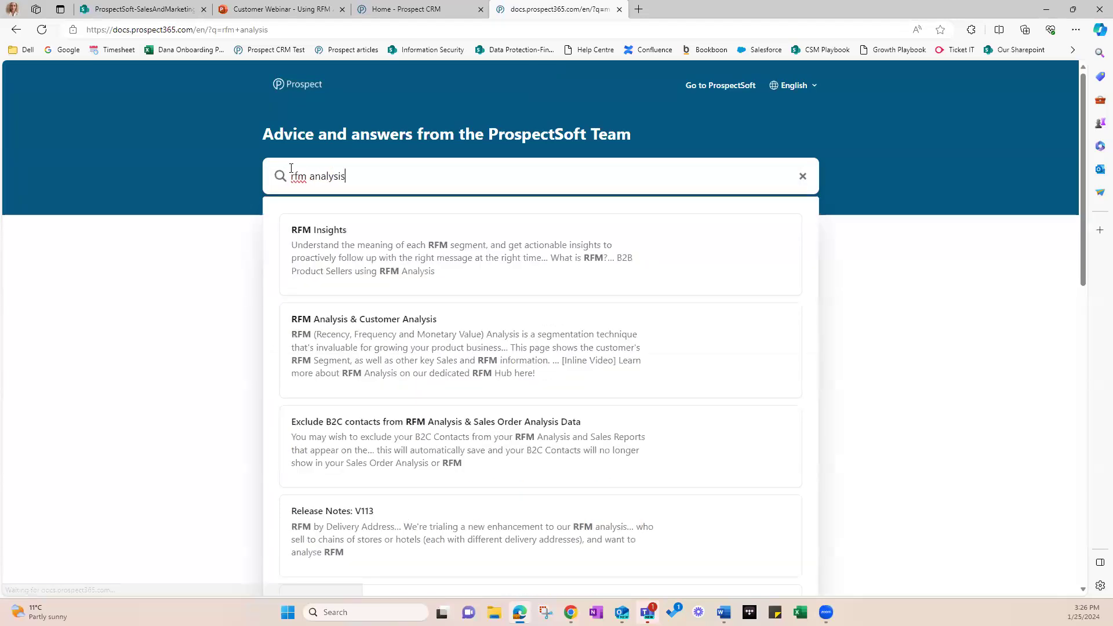